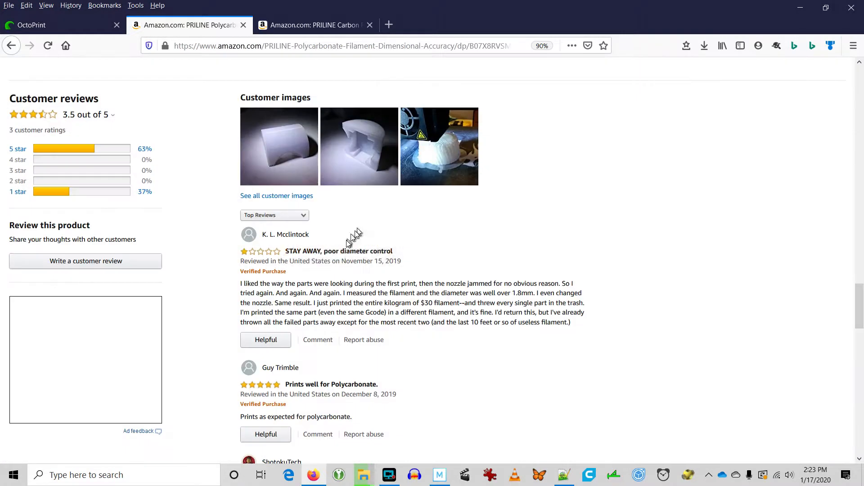
mouse_move(338, 252)
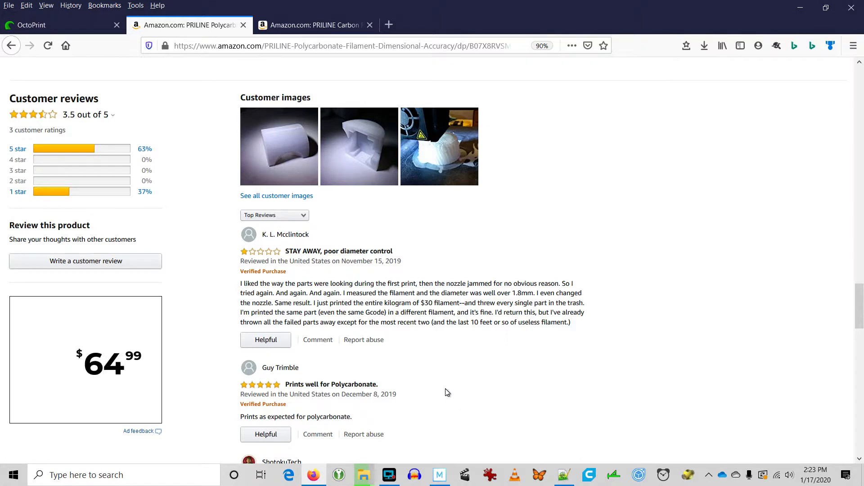
mouse_move(394, 124)
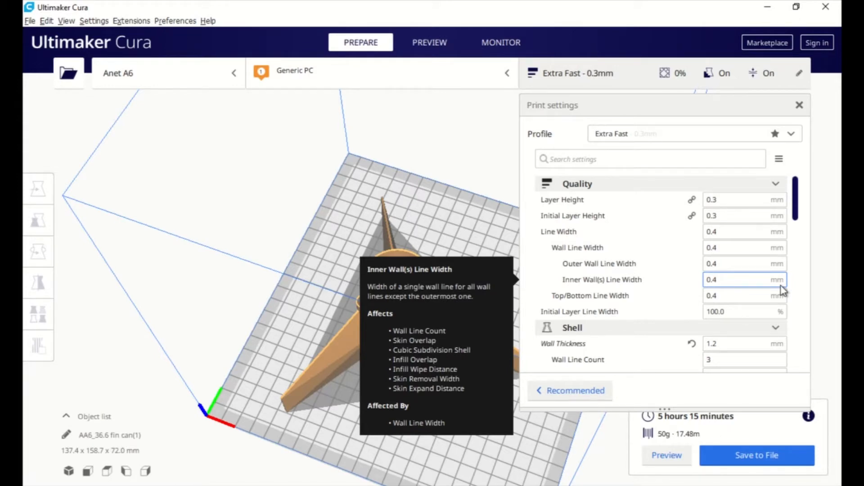
scroll(down, 3)
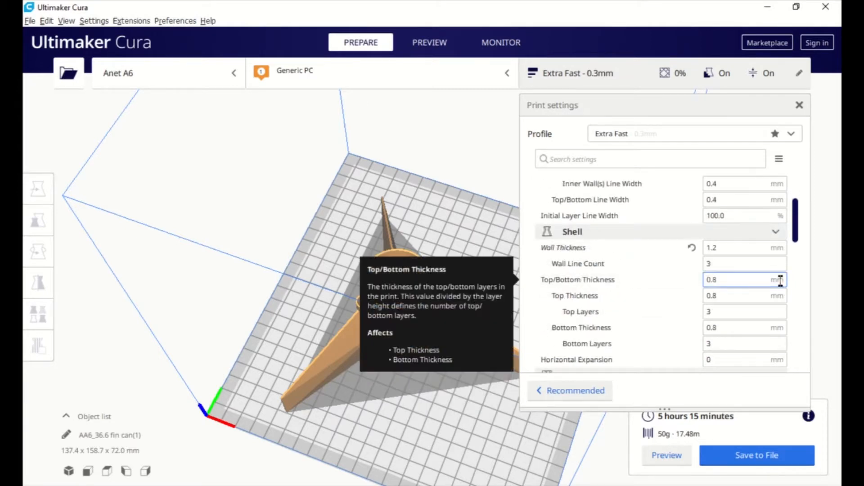
mouse_move(745, 264)
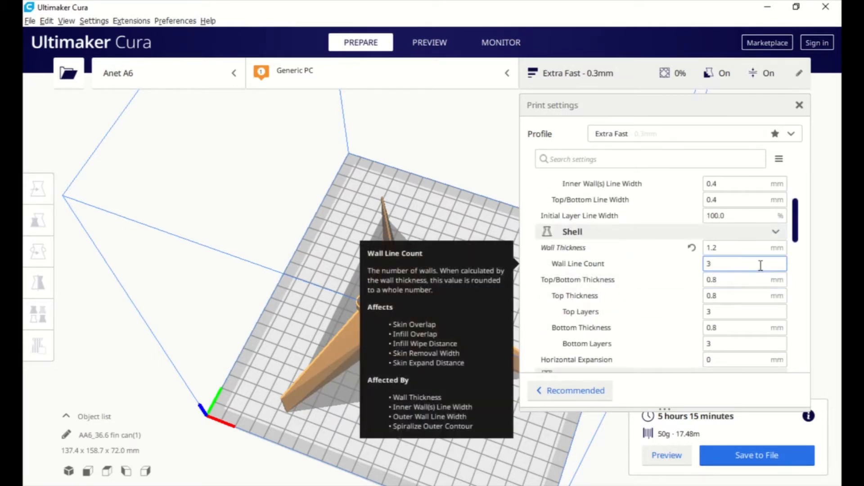
scroll(down, 3)
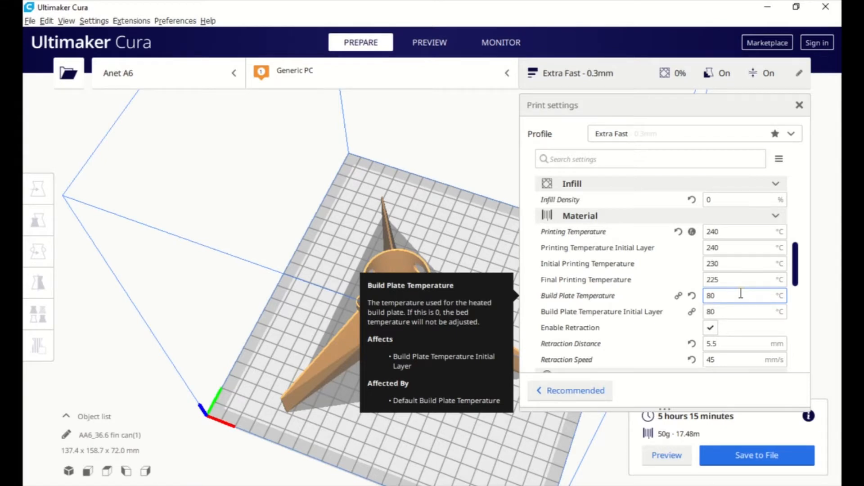
scroll(down, 3)
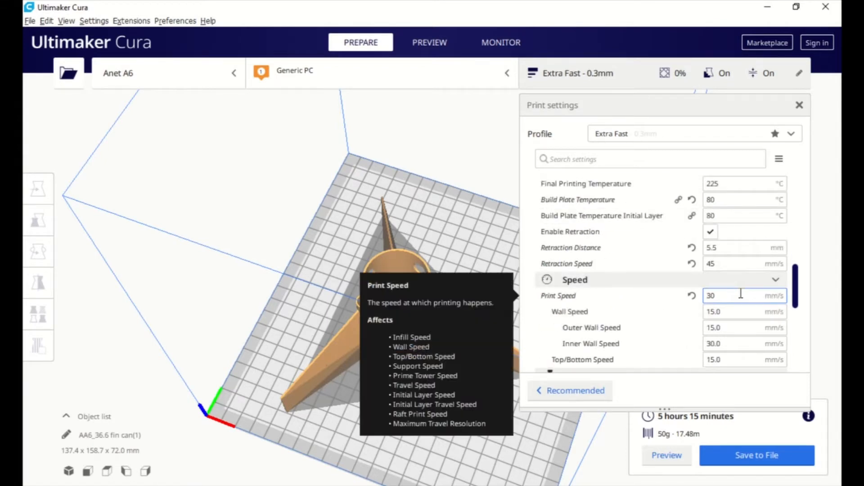
scroll(down, 3)
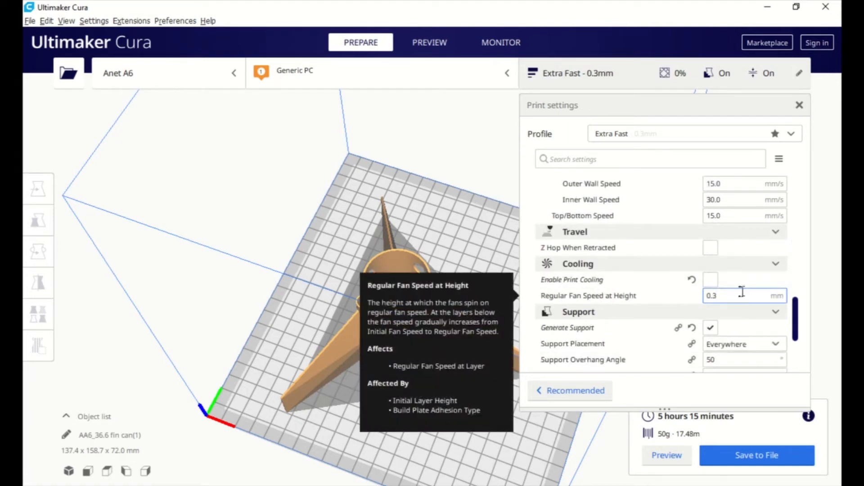
scroll(down, 3)
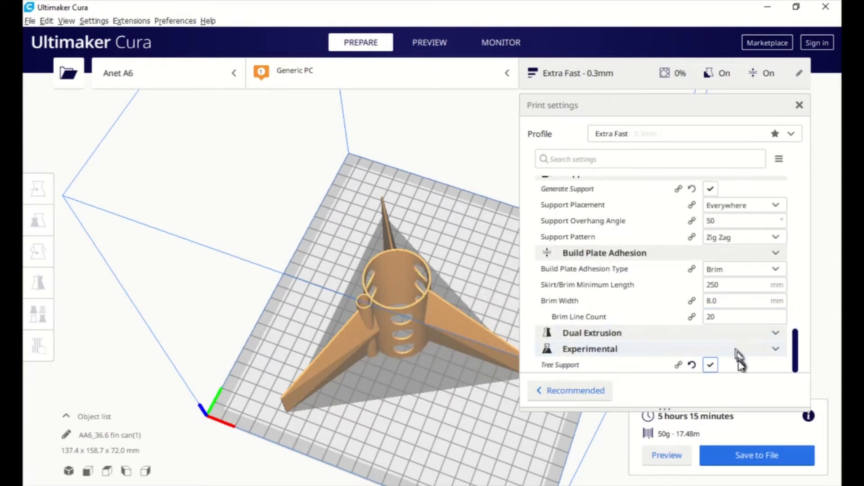
mouse_move(559, 364)
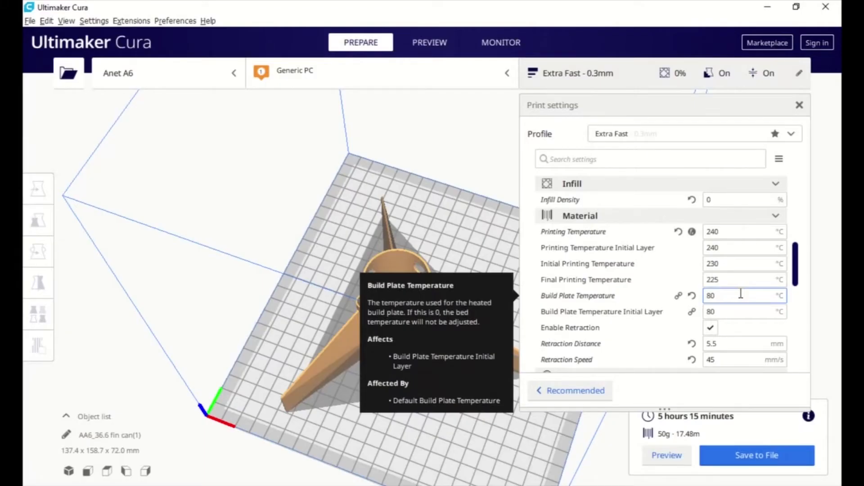
scroll(down, 3)
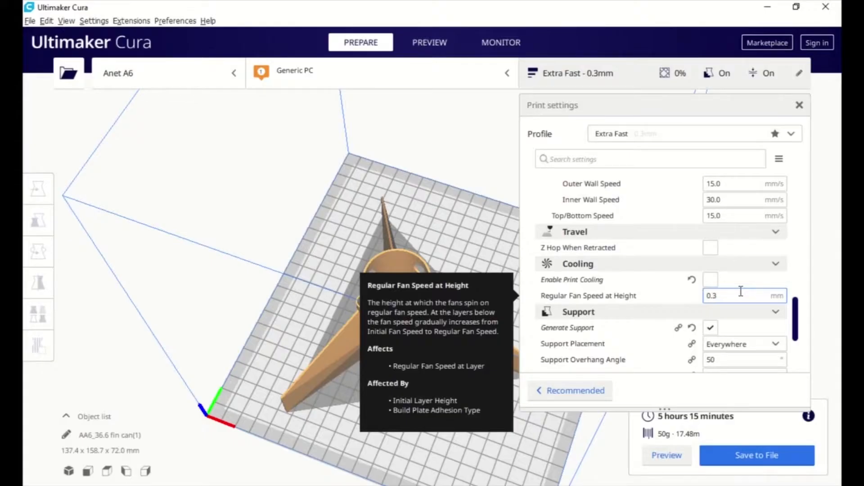